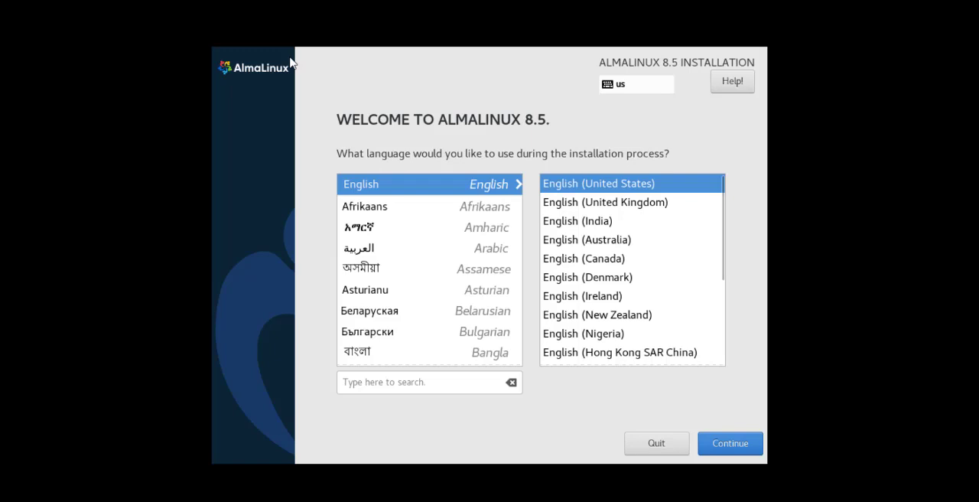
# Step: Choose English (India) as the installation language and continue to the summary
pyautogui.click(578, 220)
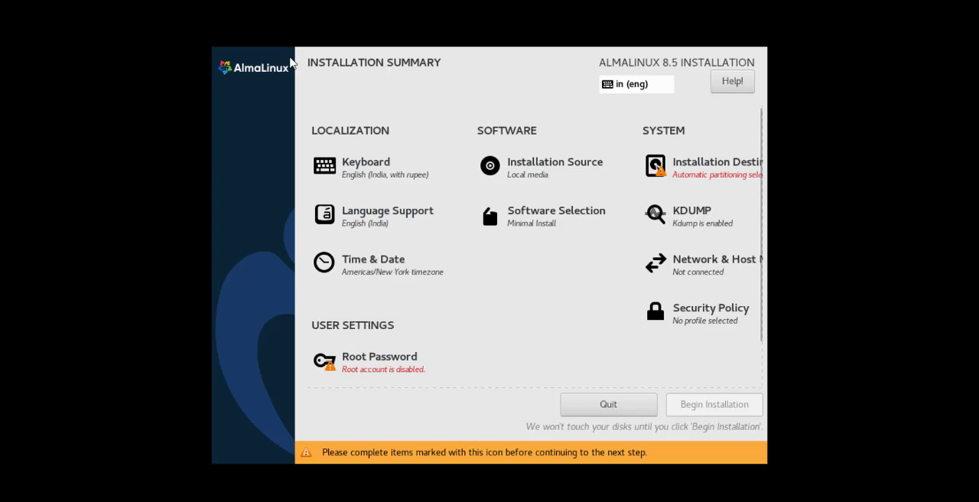
# Step: Set the time zone to region Asia, city Kolkata in Time & Date
pyautogui.click(374, 264)
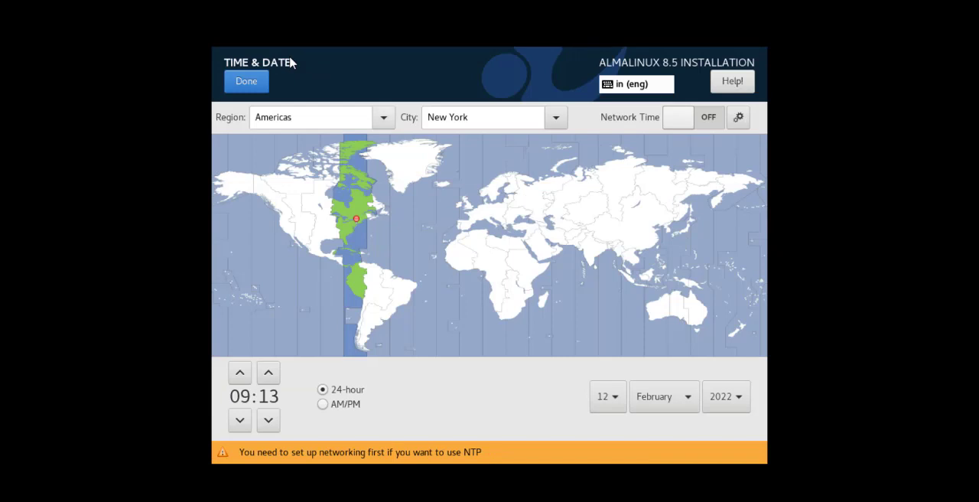
pyautogui.click(383, 116)
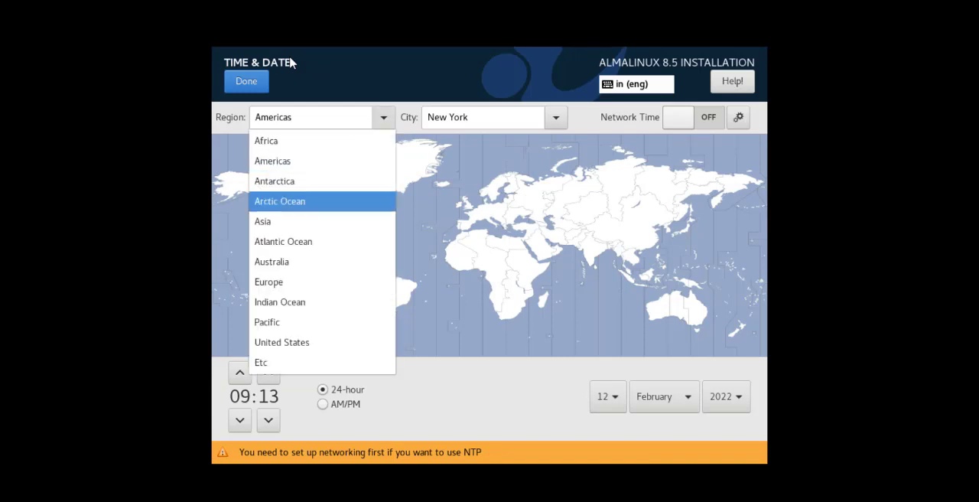
pyautogui.click(264, 220)
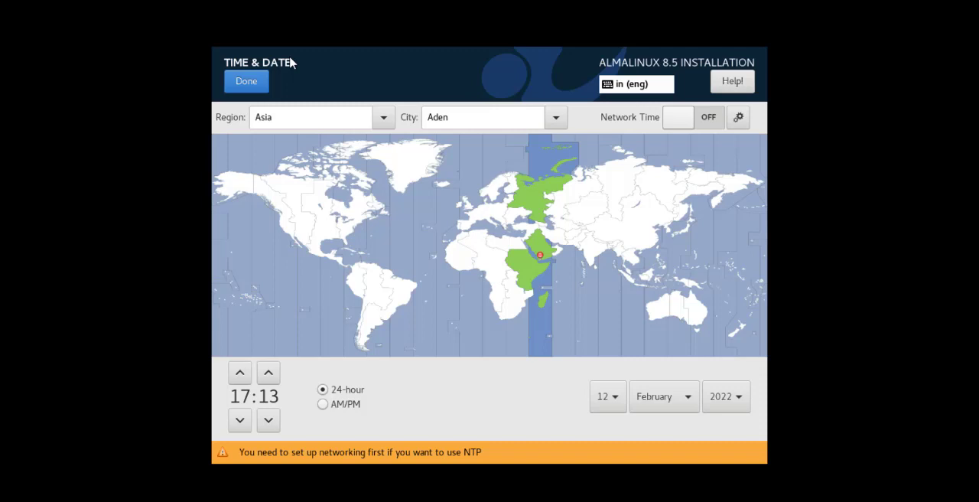
pyautogui.click(557, 116)
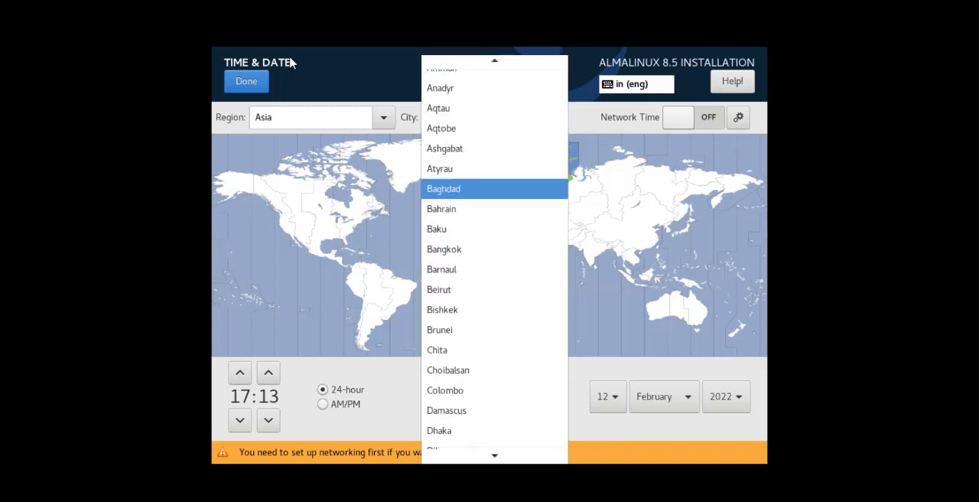
pyautogui.scroll(-3)
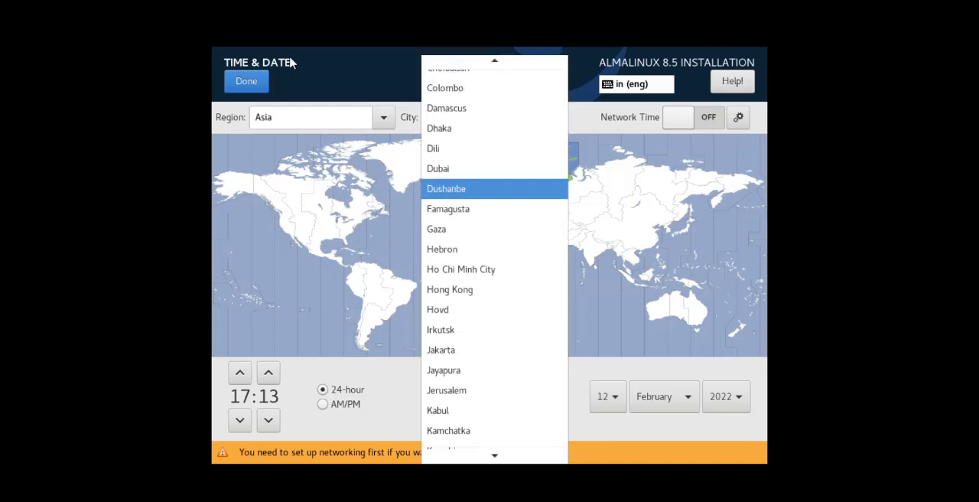
pyautogui.scroll(-3)
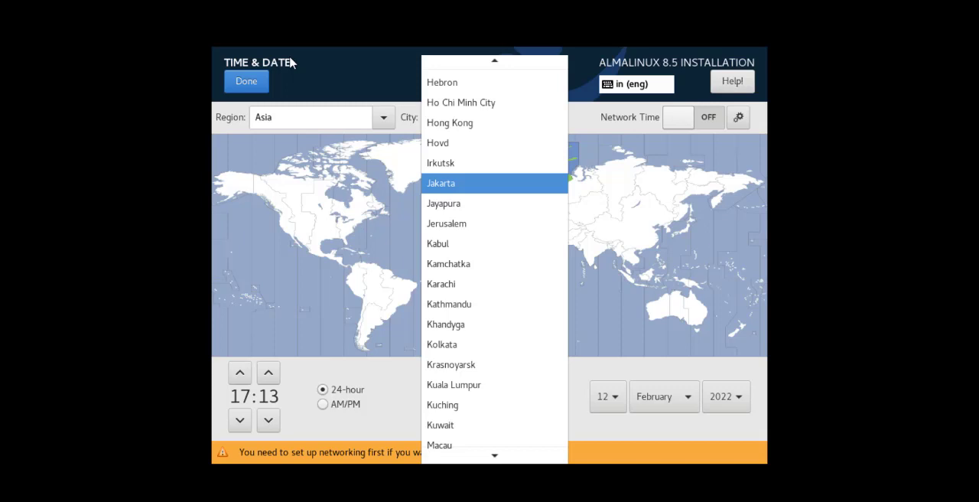
pyautogui.scroll(-3)
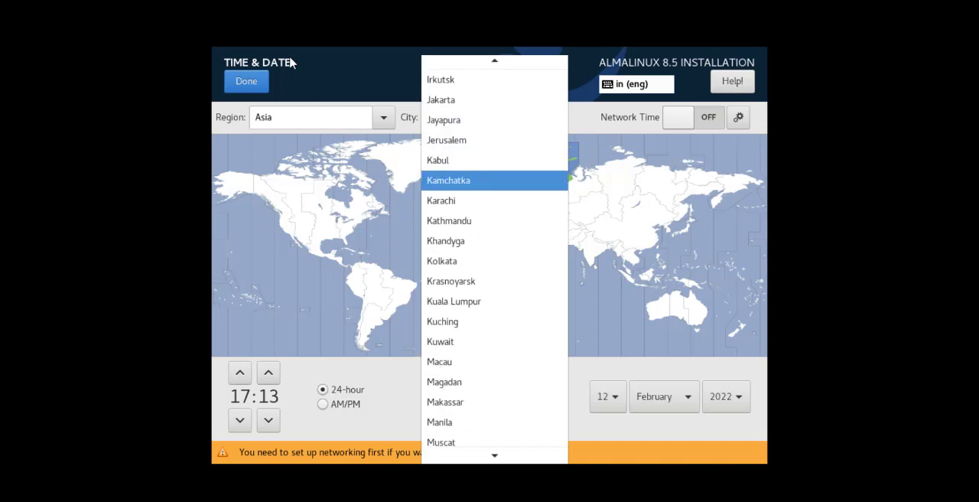
pyautogui.click(440, 260)
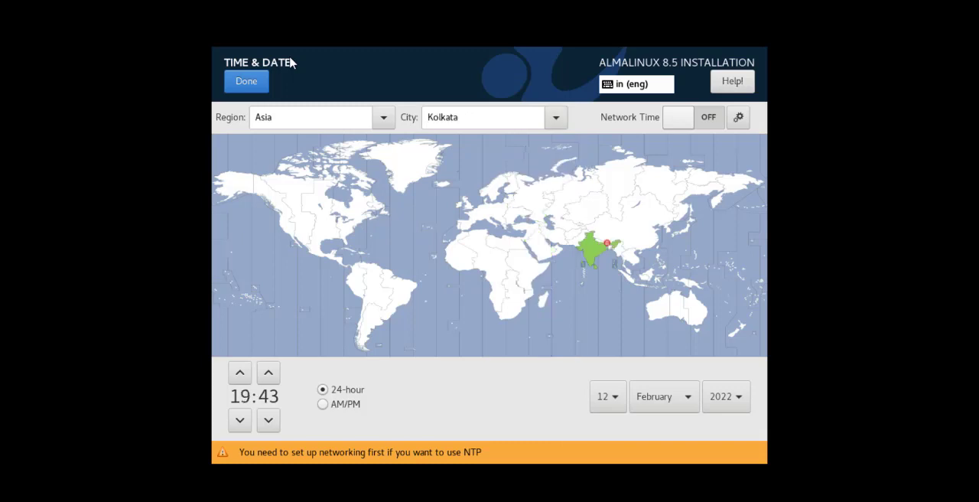
pyautogui.click(556, 116)
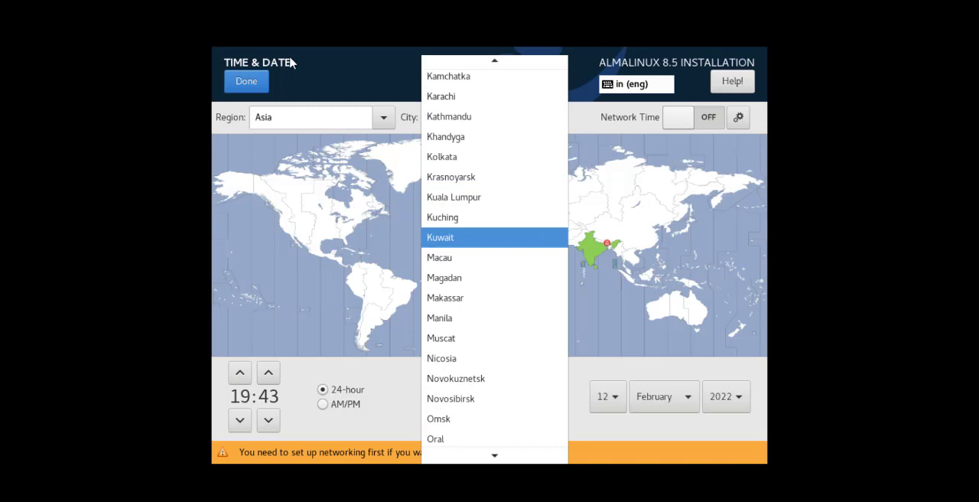
pyautogui.scroll(-3)
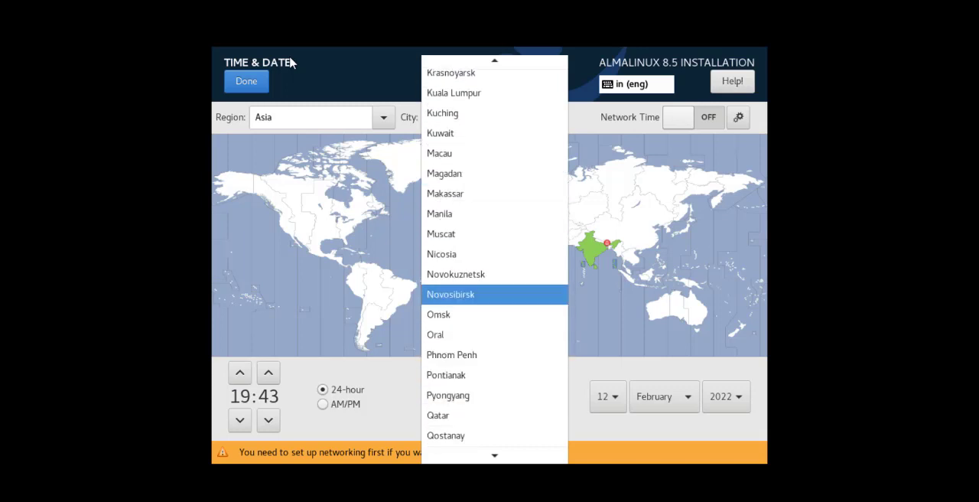
pyautogui.scroll(-3)
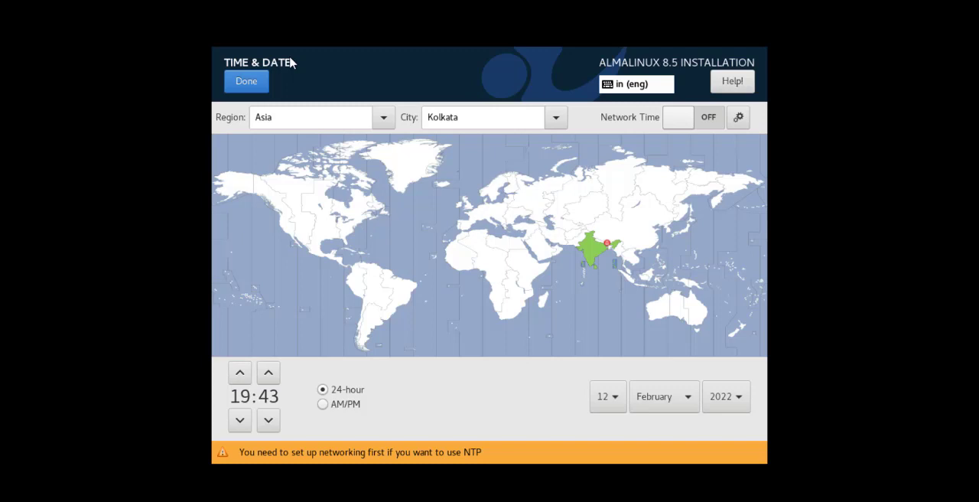
# Step: Switch the clock to 12-hour AM/PM format showing 02:14 PM and return to the summary
pyautogui.click(321, 404)
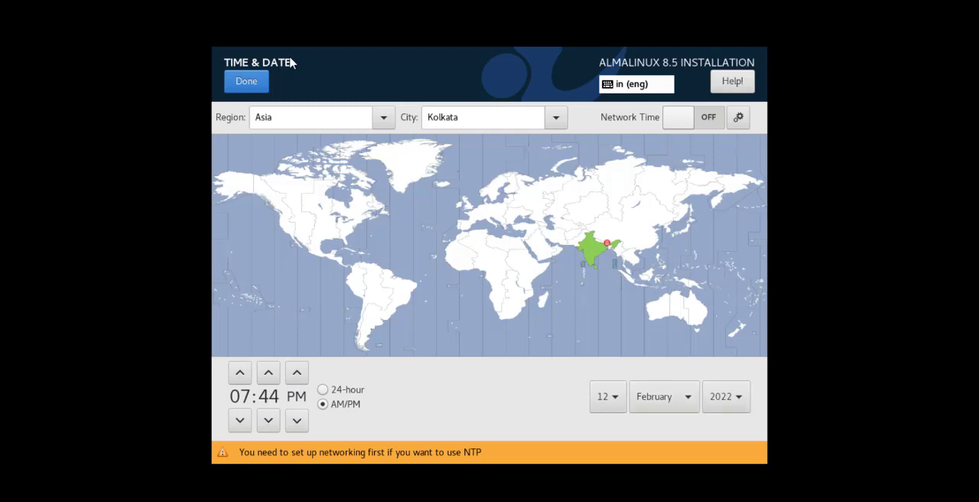
pyautogui.click(238, 373)
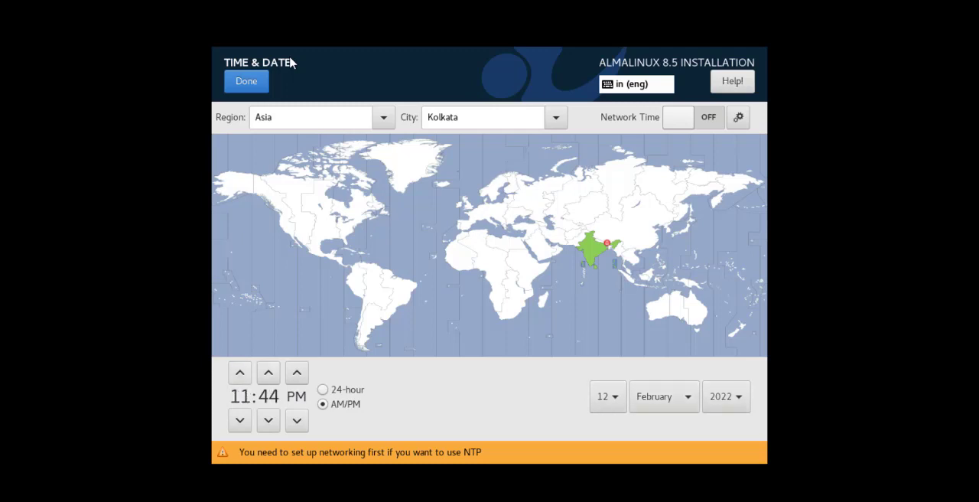
pyautogui.click(239, 372)
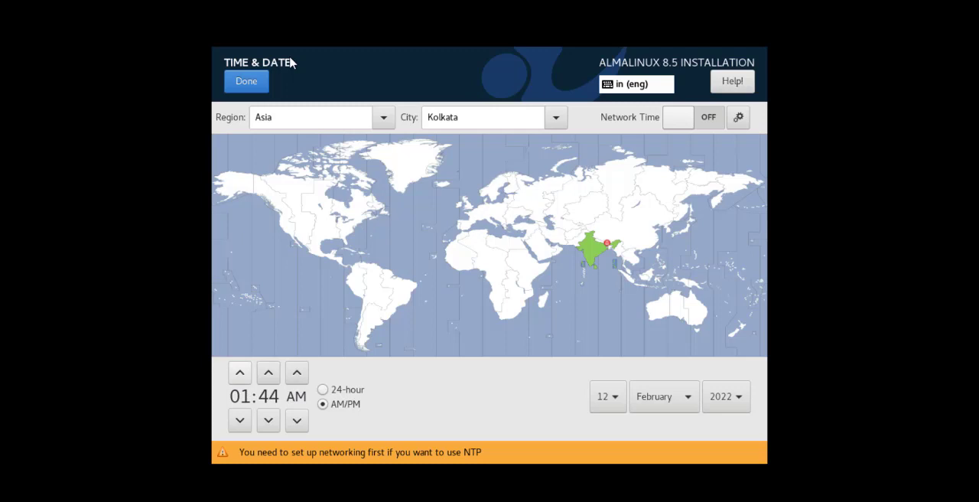
pyautogui.click(239, 373)
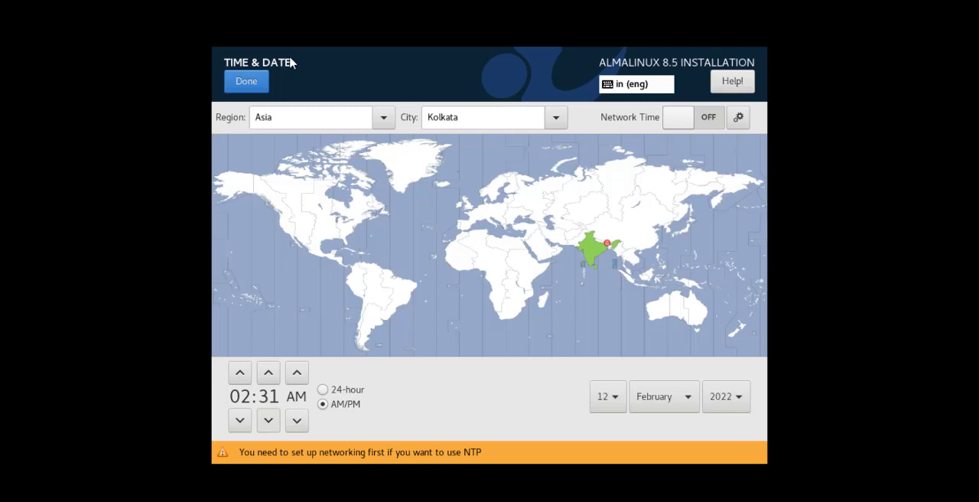
pyautogui.click(268, 419)
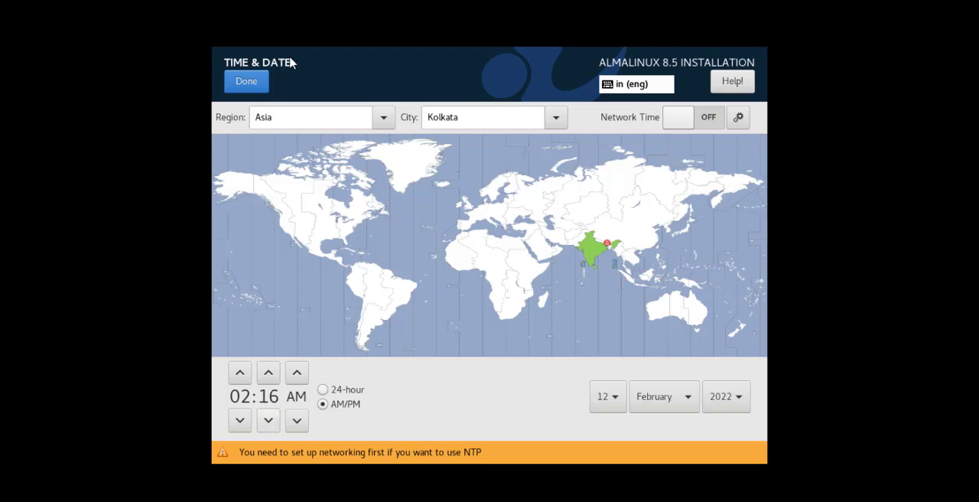
pyautogui.click(267, 420)
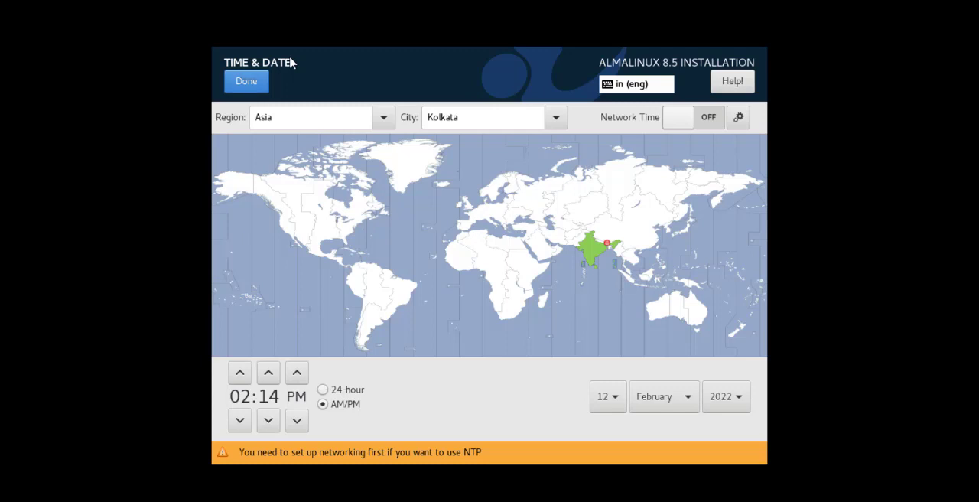
pyautogui.click(245, 81)
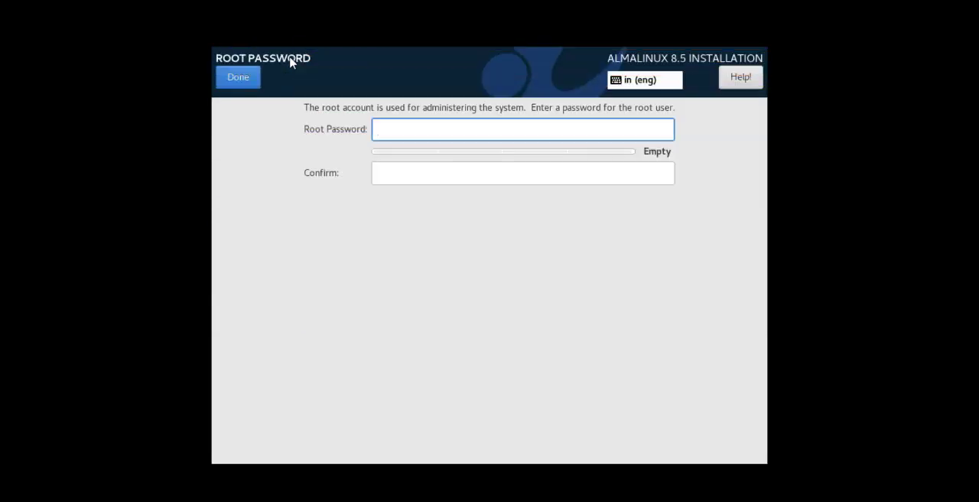
# Step: Enter and confirm the root password, accepting the weak-password warning
pyautogui.click(524, 129)
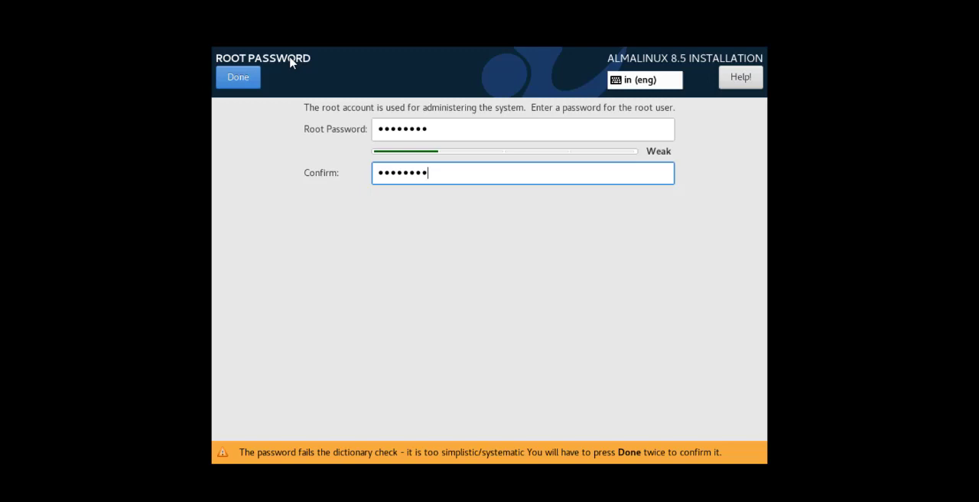
pyautogui.click(238, 77)
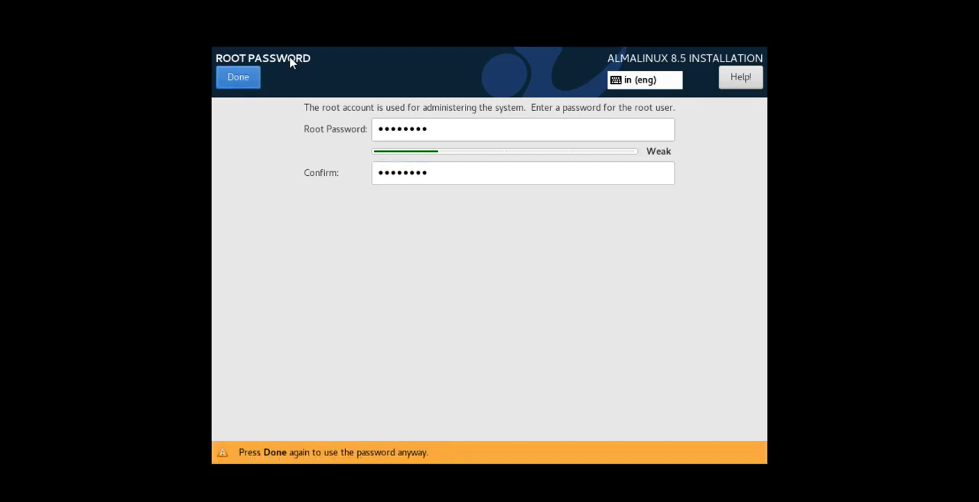
pyautogui.click(239, 77)
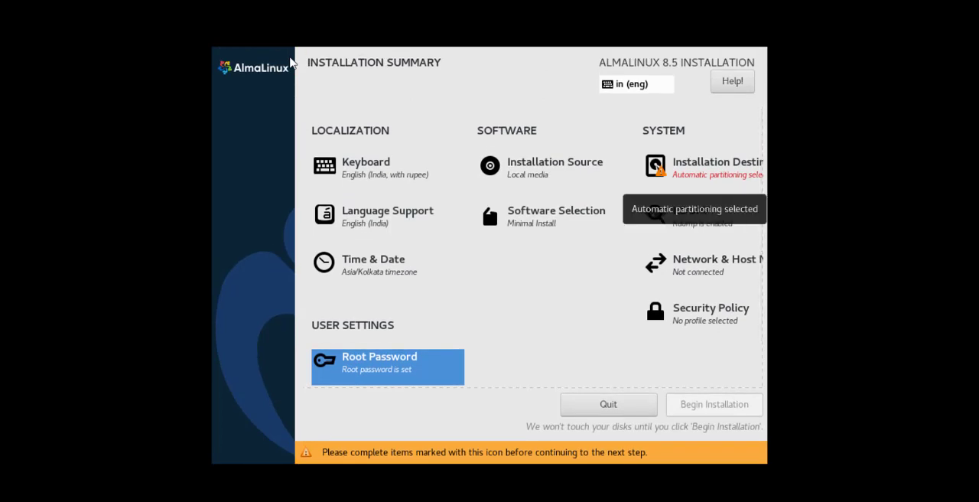
# Step: Deselect the 10 GiB VMware virtual disk in Installation Destination so no disks are selected
pyautogui.click(716, 167)
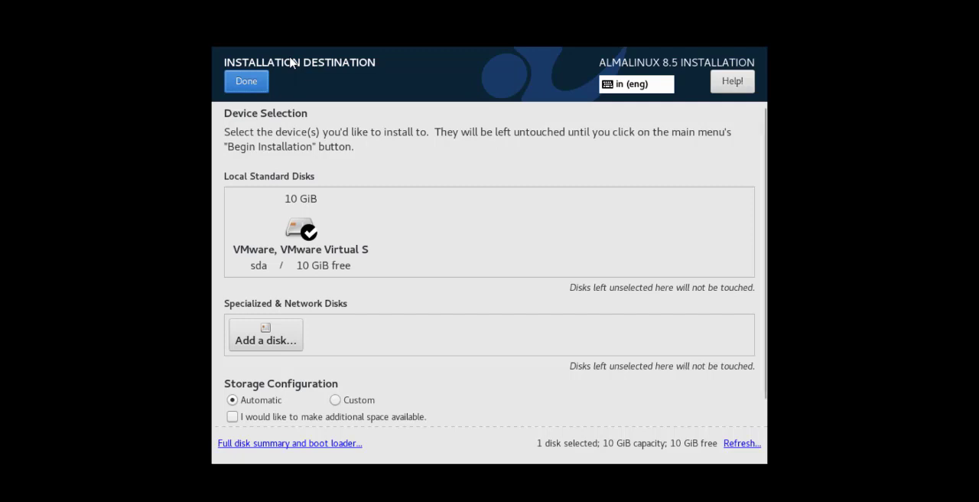
pyautogui.scroll(-3)
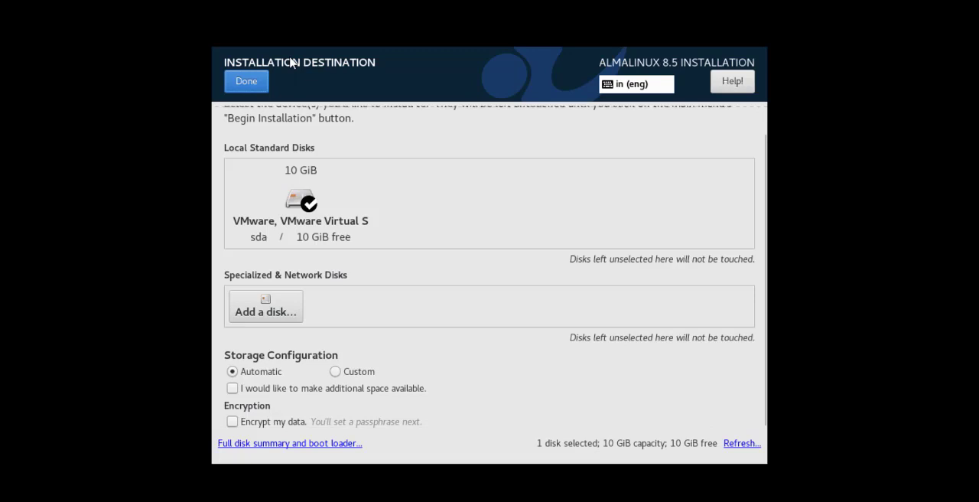
pyautogui.click(299, 202)
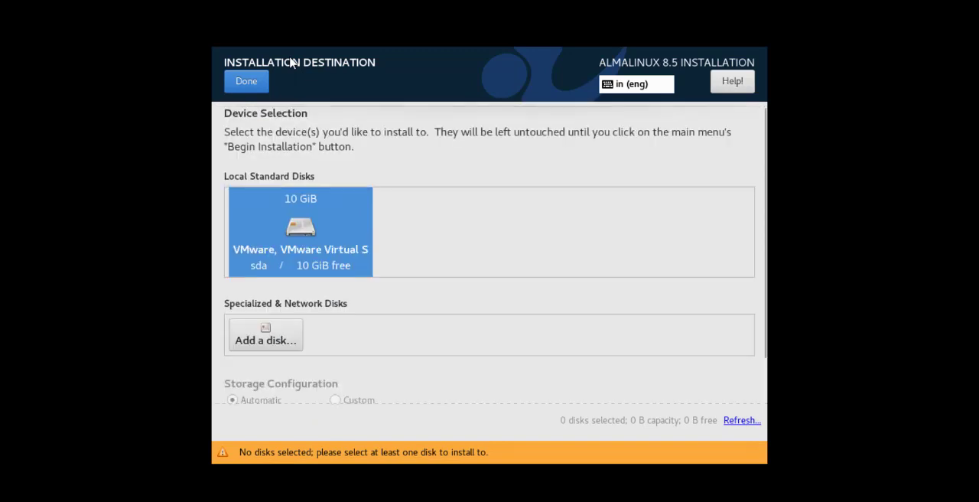
pyautogui.scroll(-3)
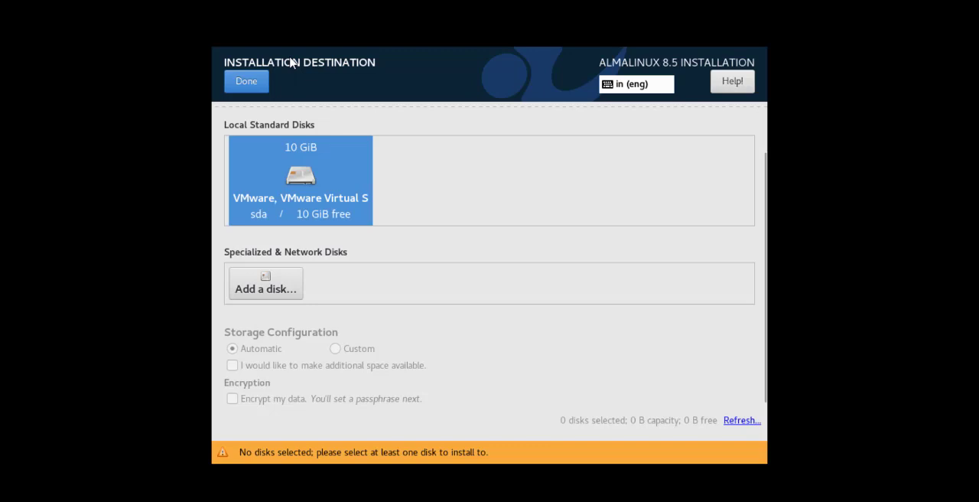
pyautogui.click(245, 81)
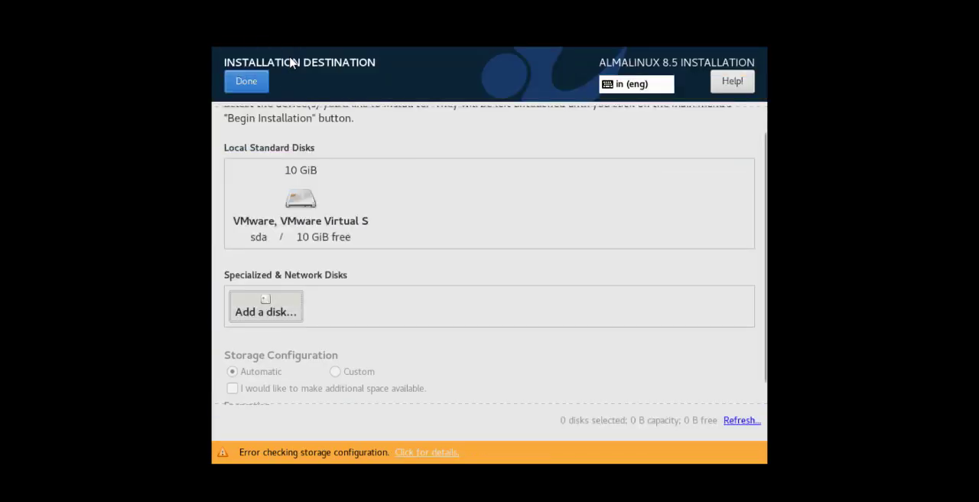
pyautogui.click(266, 306)
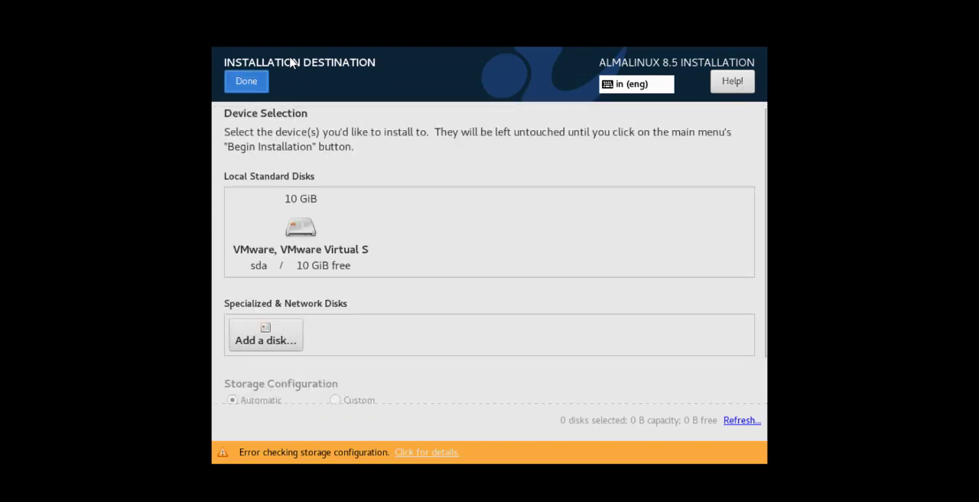
pyautogui.click(246, 81)
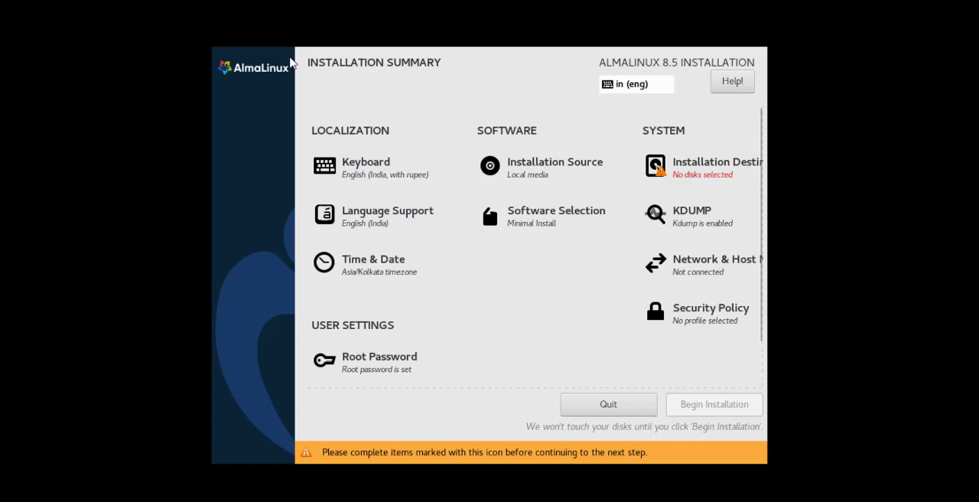
# Step: Select the 10 GiB VMware virtual disk with automatic partitioning as the installation target
pyautogui.click(701, 165)
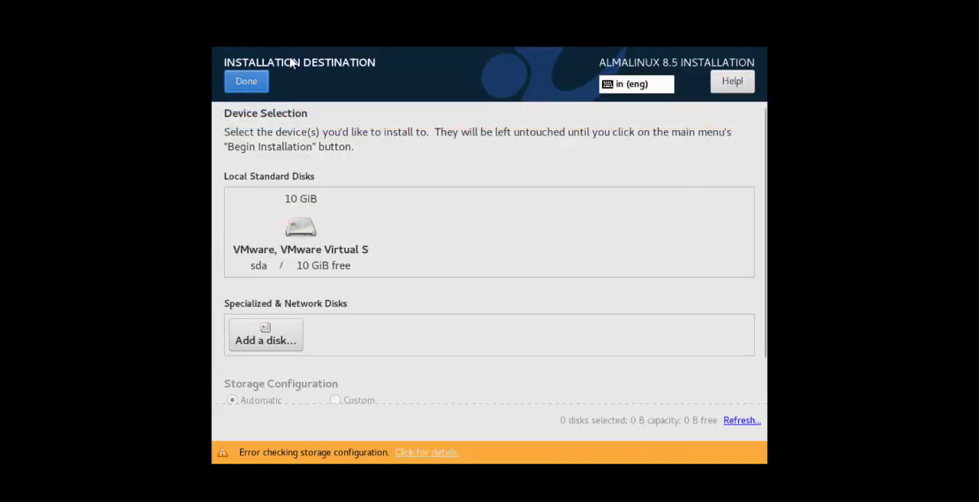
pyautogui.click(300, 229)
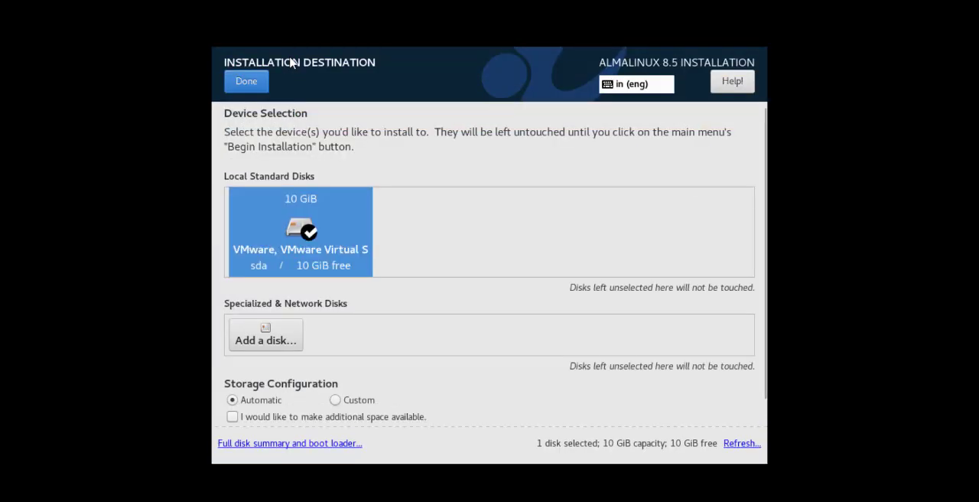
pyautogui.scroll(-3)
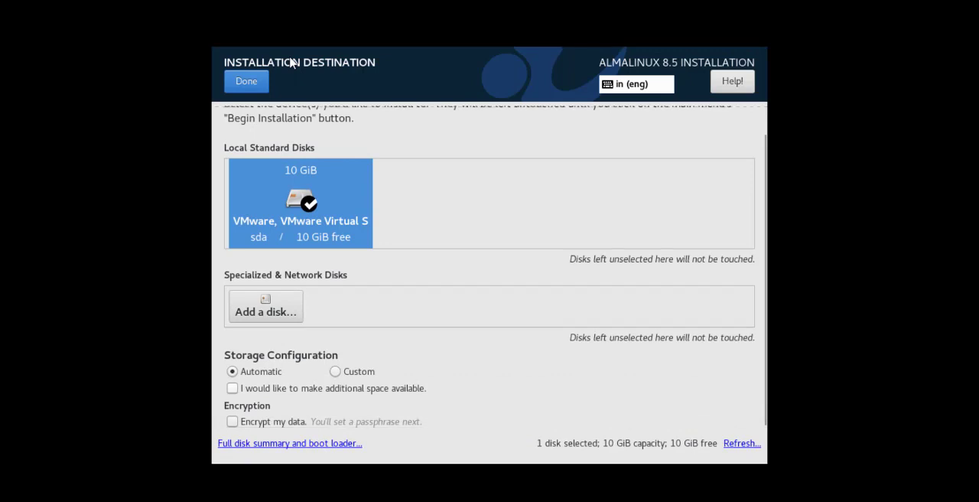
pyautogui.click(233, 389)
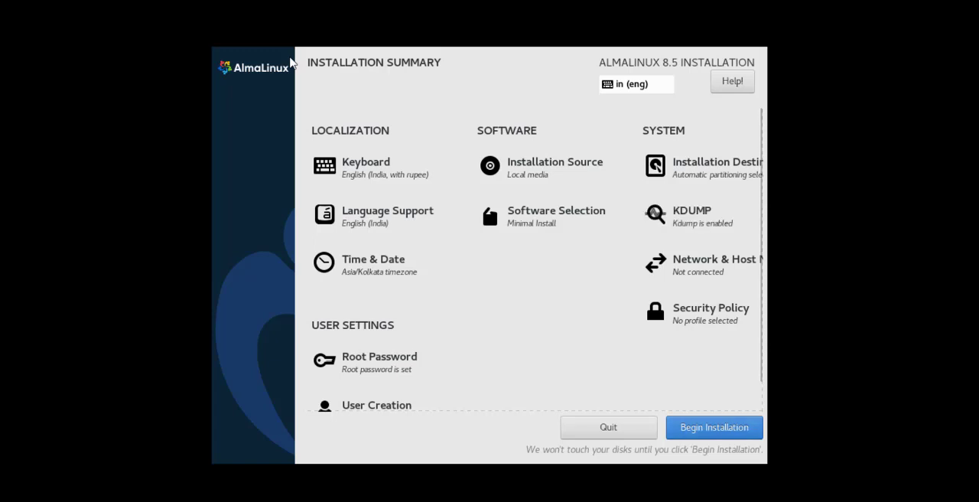
# Step: Begin the installation and reboot into the installed system when complete
pyautogui.click(713, 427)
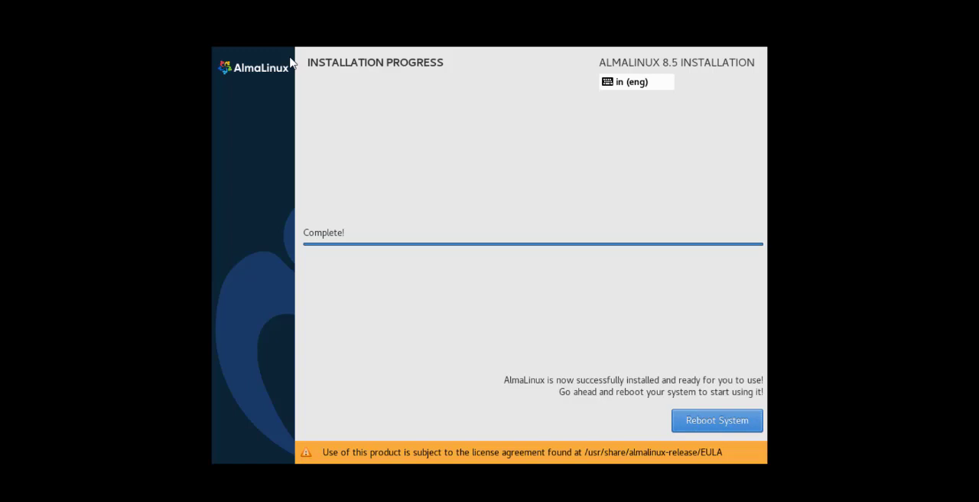
pyautogui.click(716, 419)
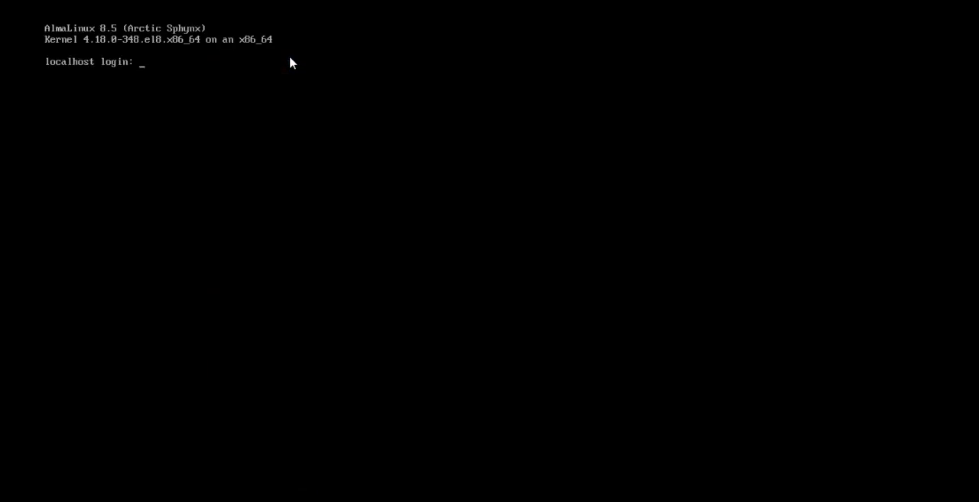
# Step: Log in as root with the root password at the console login prompt
pyautogui.write('root')
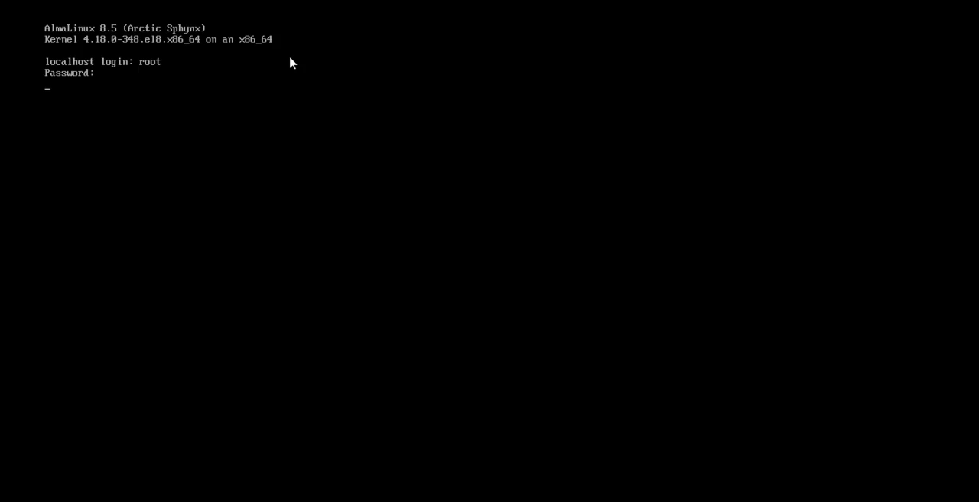
pyautogui.press('Enter')
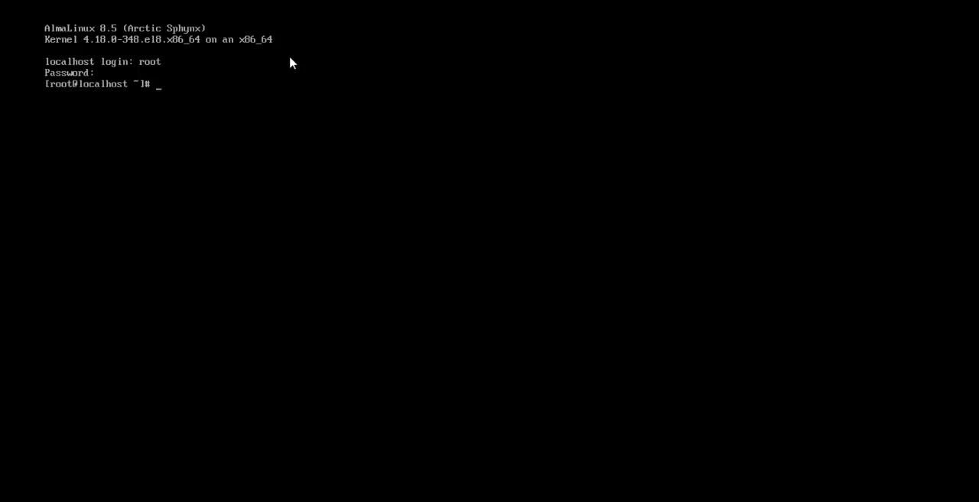